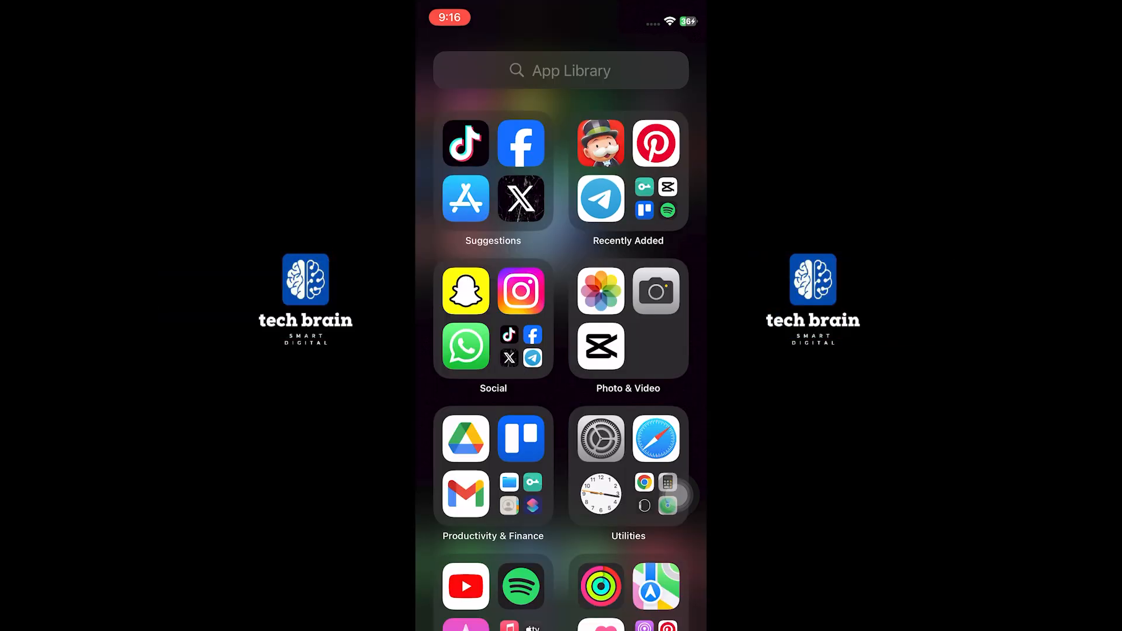
# Step: Launch Facebook from the App Library, start a story and browse its Music song list
pyautogui.click(521, 143)
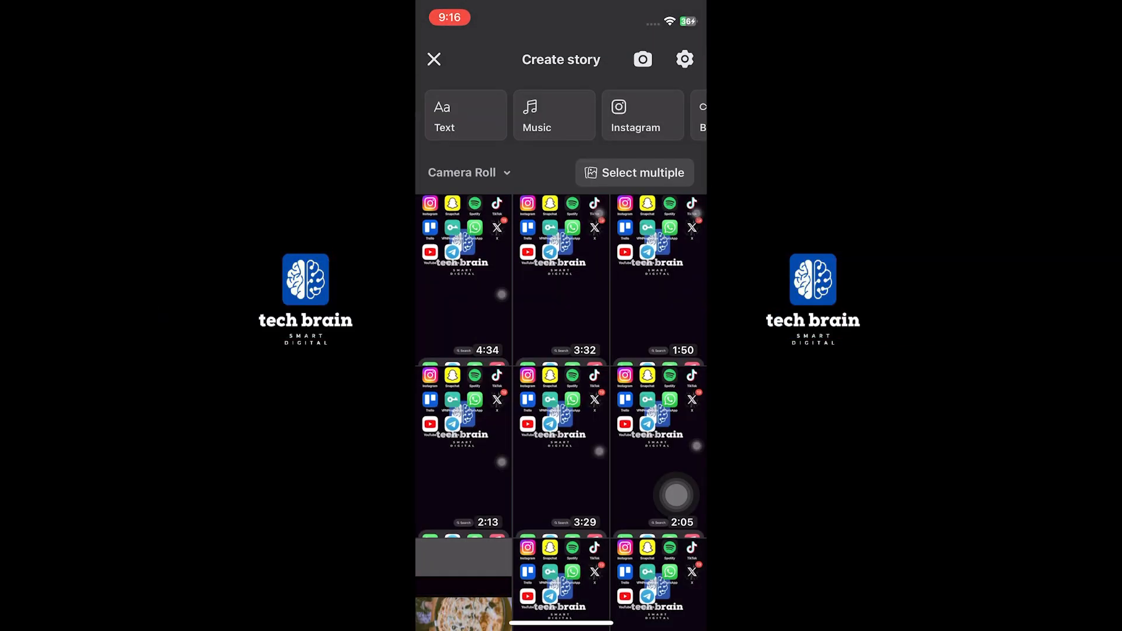
pyautogui.click(553, 114)
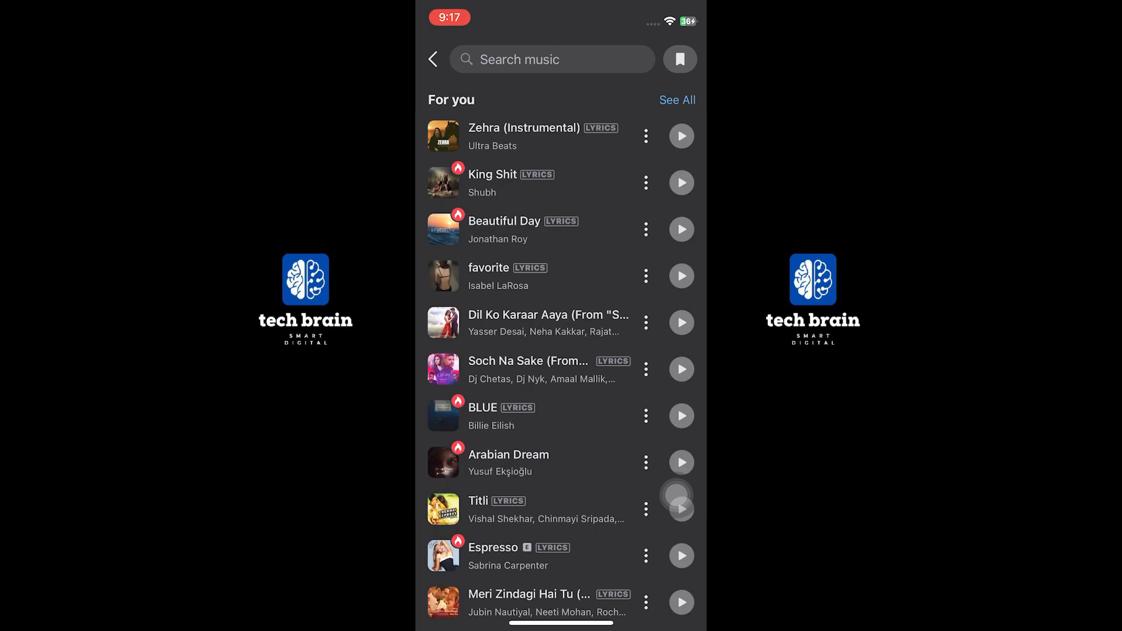
pyautogui.click(550, 58)
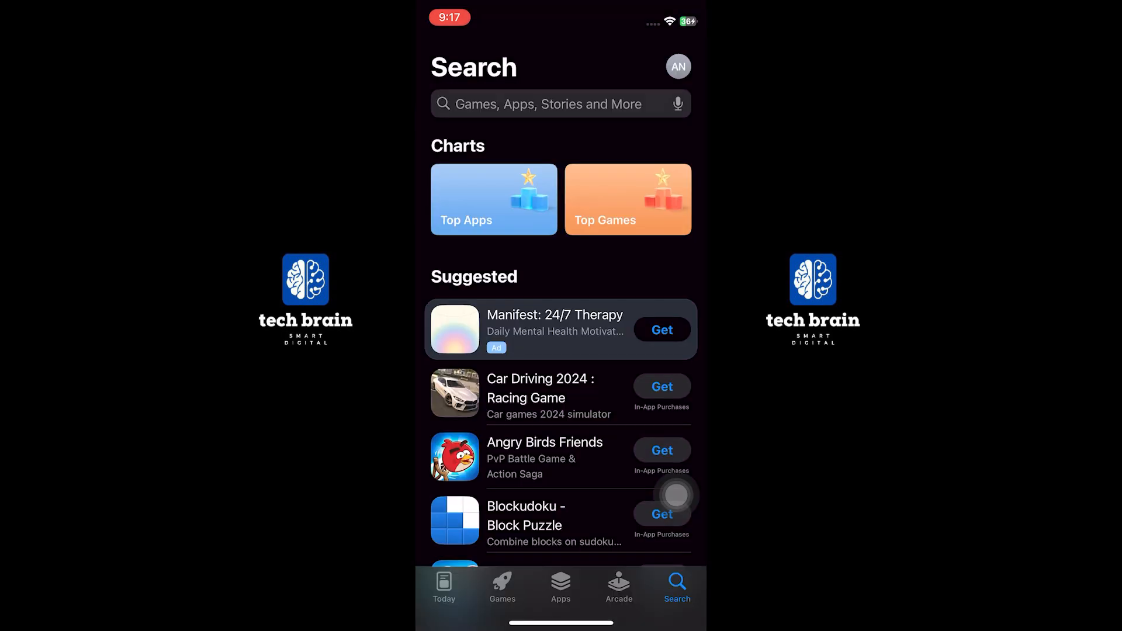
# Step: Search the App Store for 'facebook' and choose the facebook suggestion
pyautogui.write('facebook')
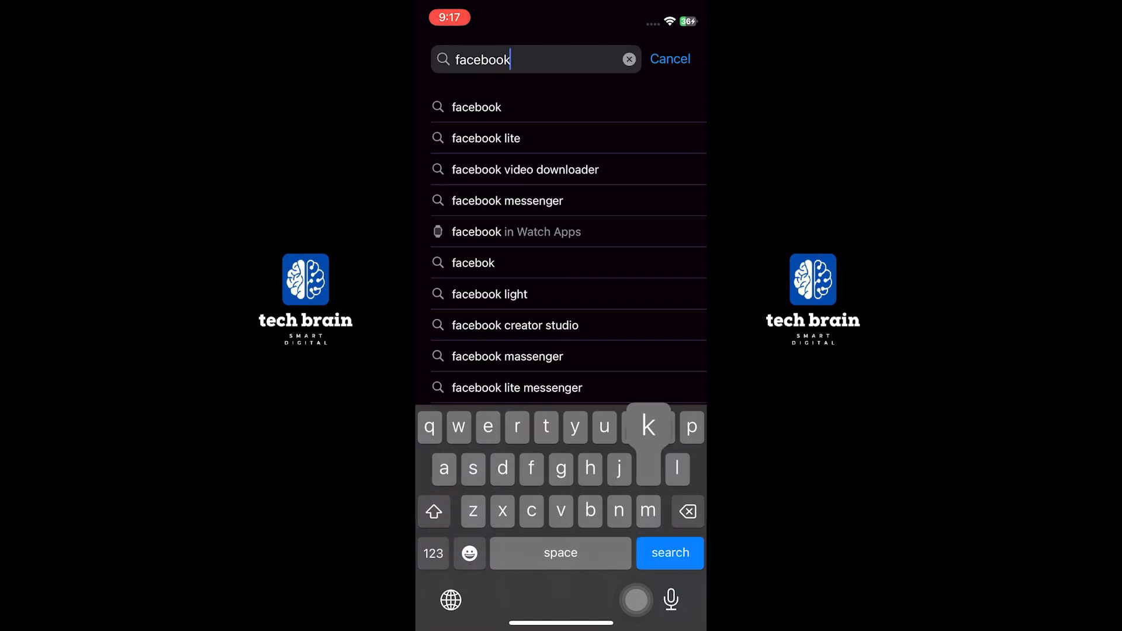
pyautogui.click(476, 106)
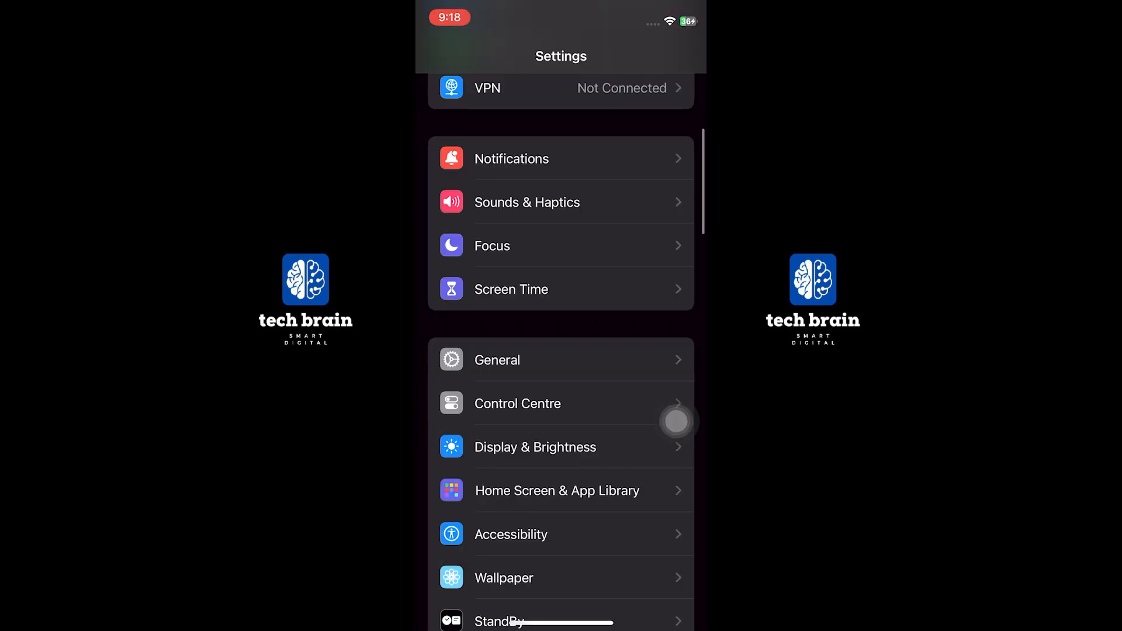
# Step: Go through General to iPhone Storage and reach Facebook's Offload App page
pyautogui.click(497, 360)
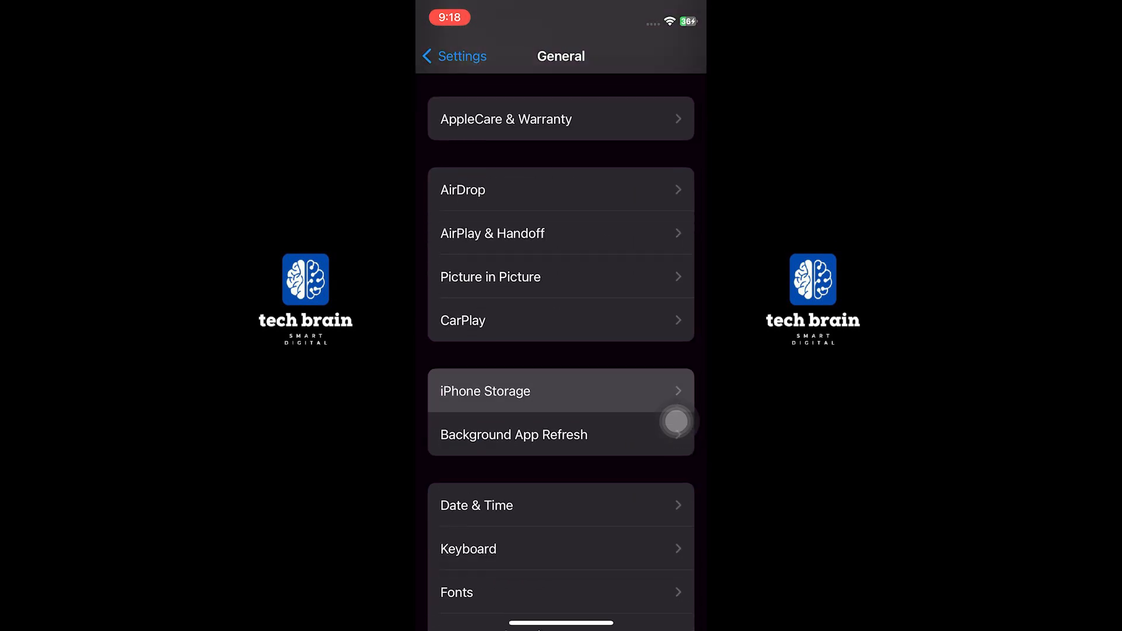
pyautogui.click(485, 390)
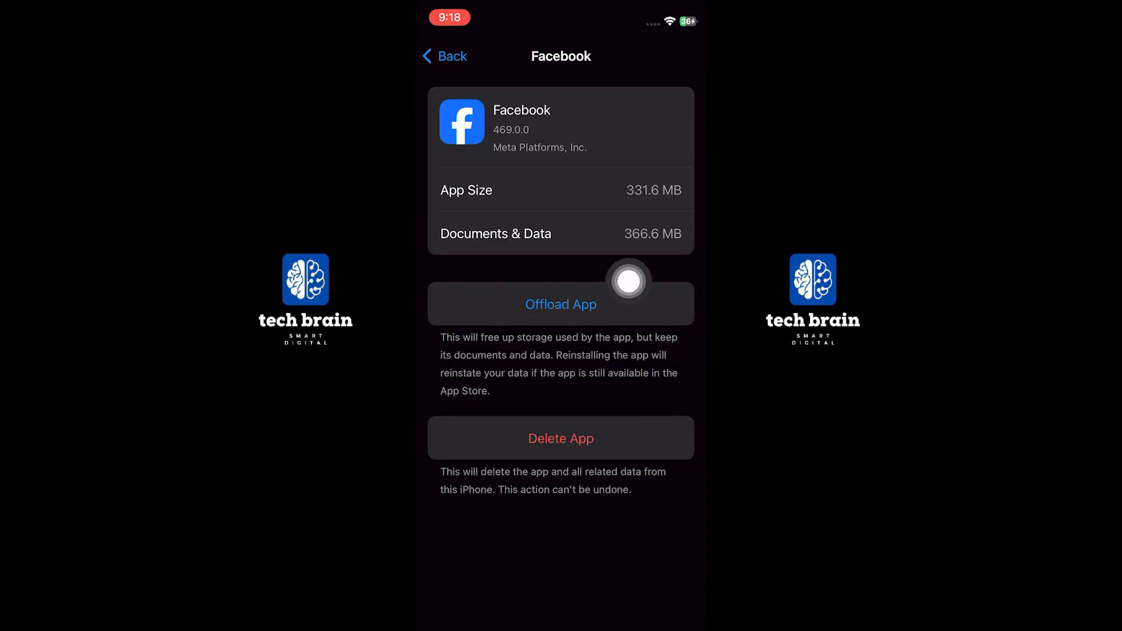
pyautogui.moveTo(676, 351)
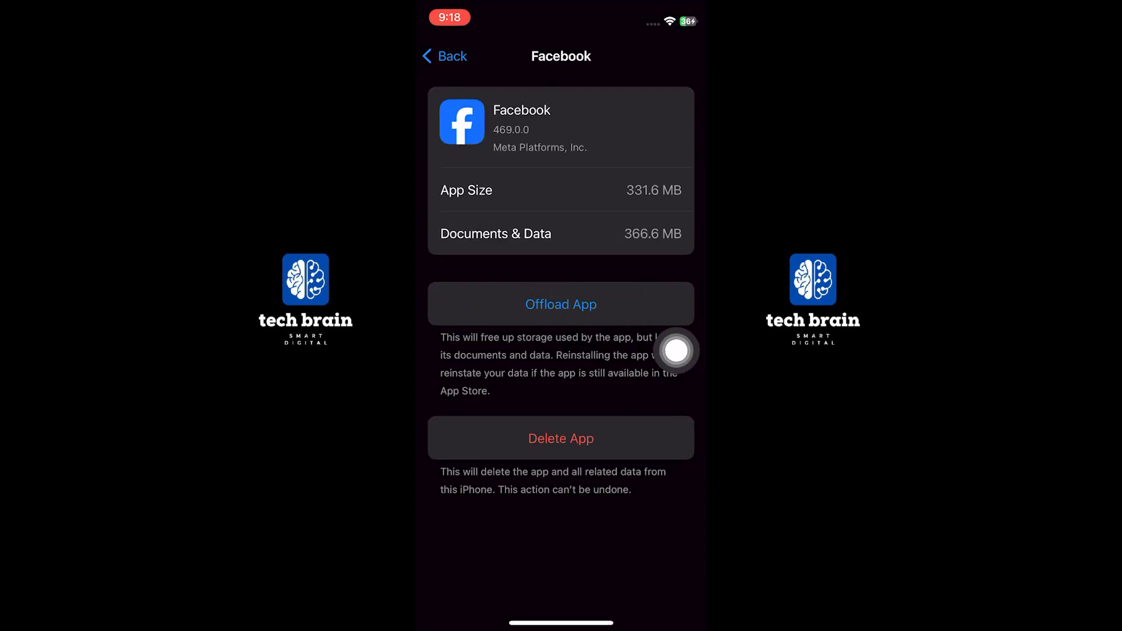